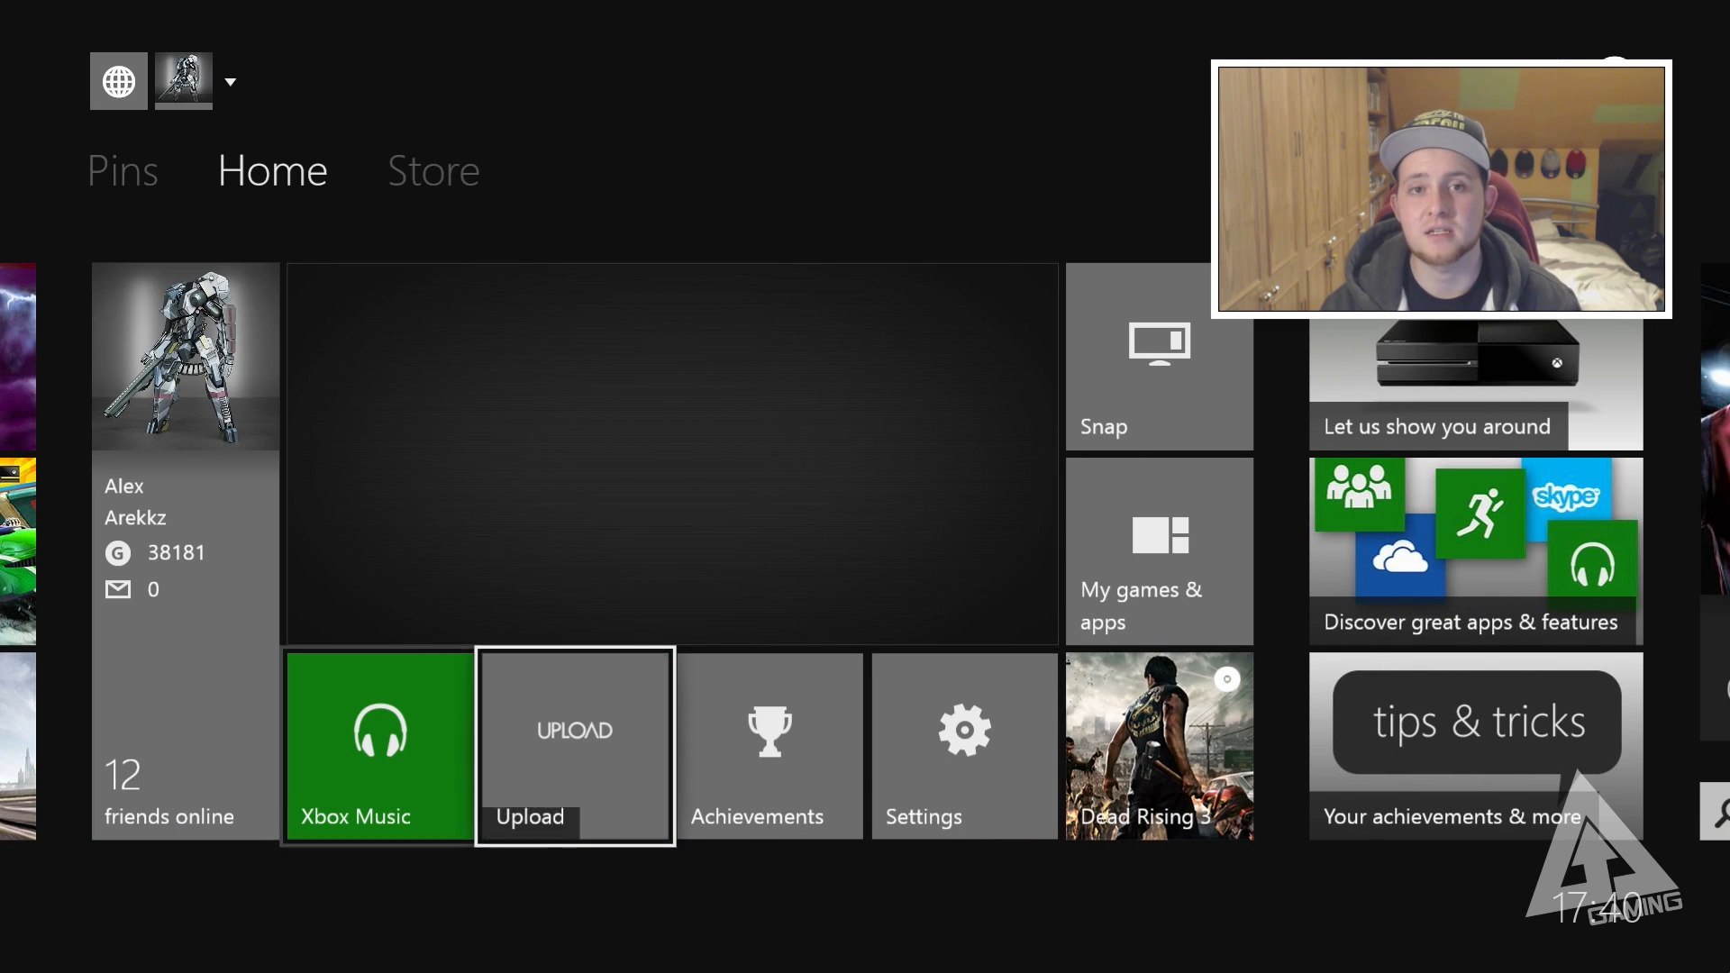
- Go to Settings > Preferences and confirm 'Allow Play To streaming' is ticked
{"action": "left_click", "coordinate": [963, 746]}
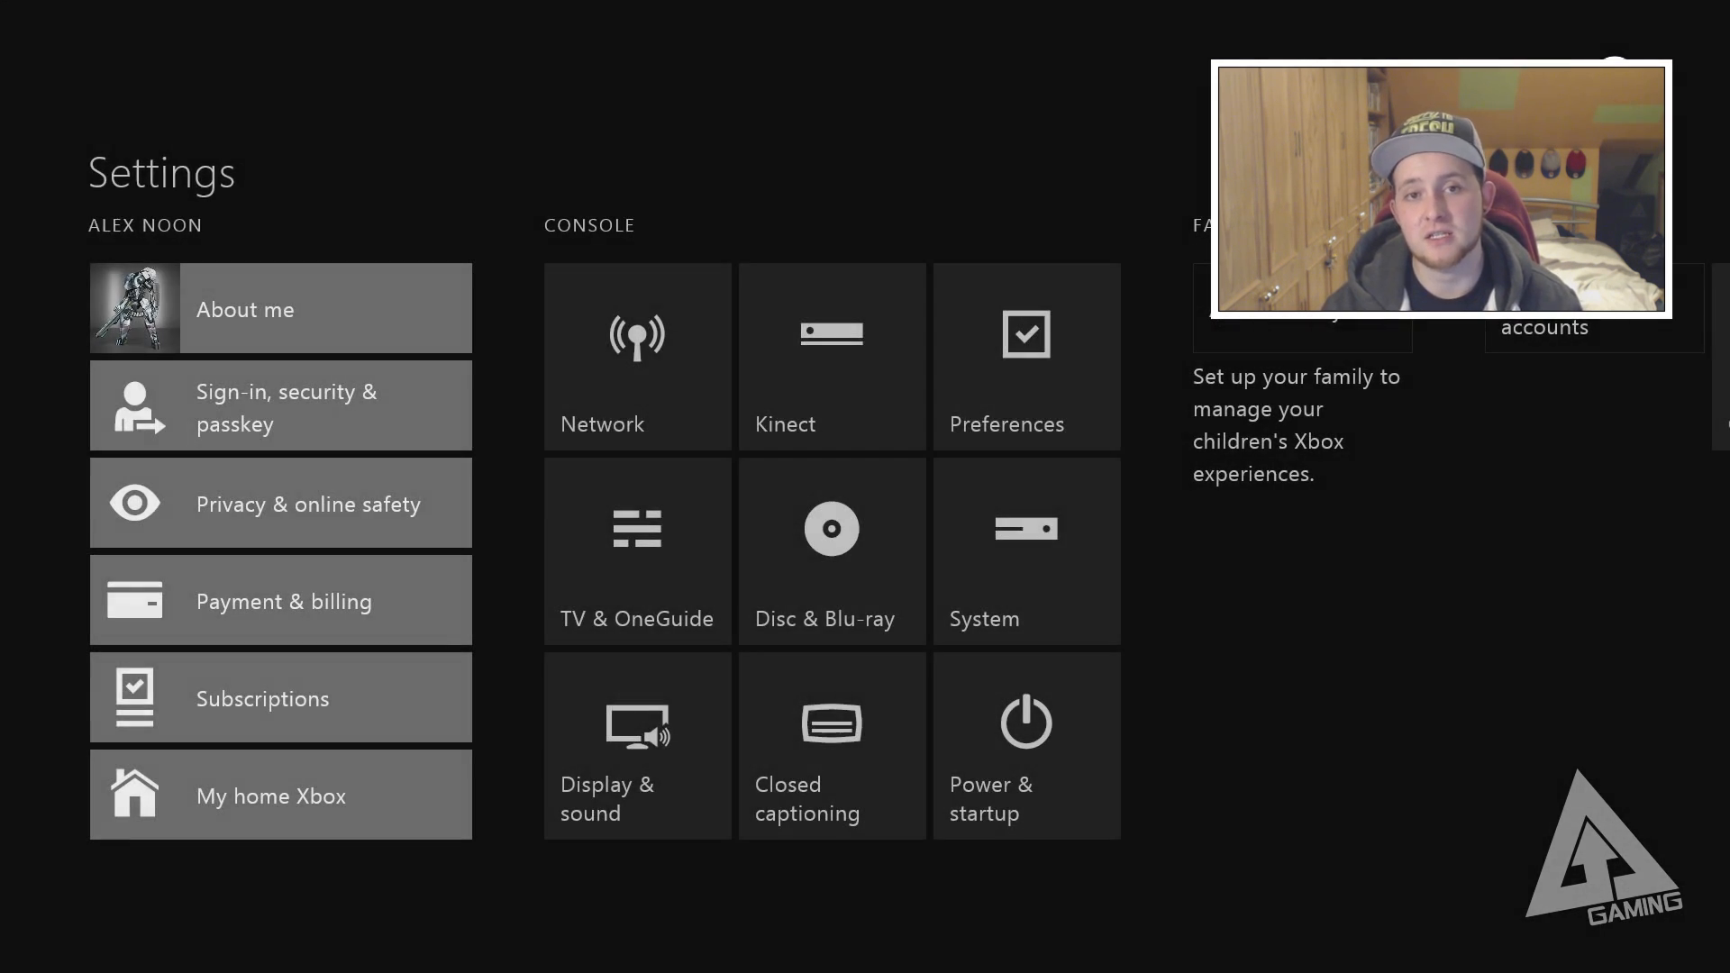
{"action": "mouse_move", "coordinate": [1025, 358]}
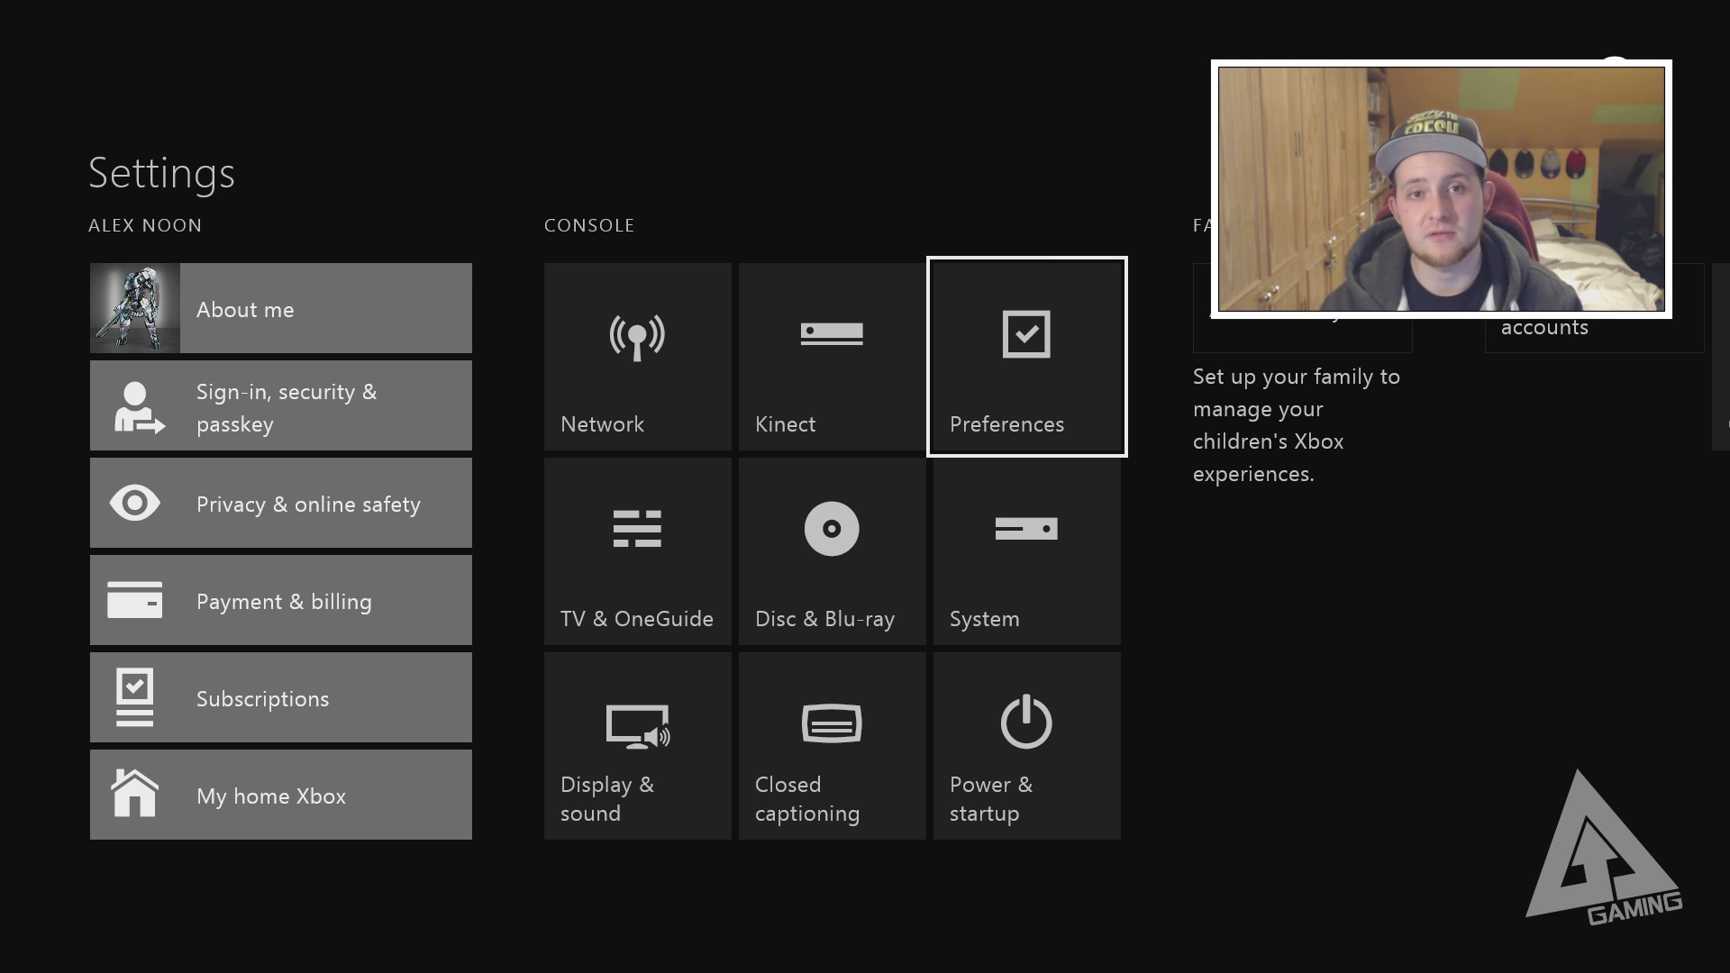
{"action": "left_click", "coordinate": [1025, 357]}
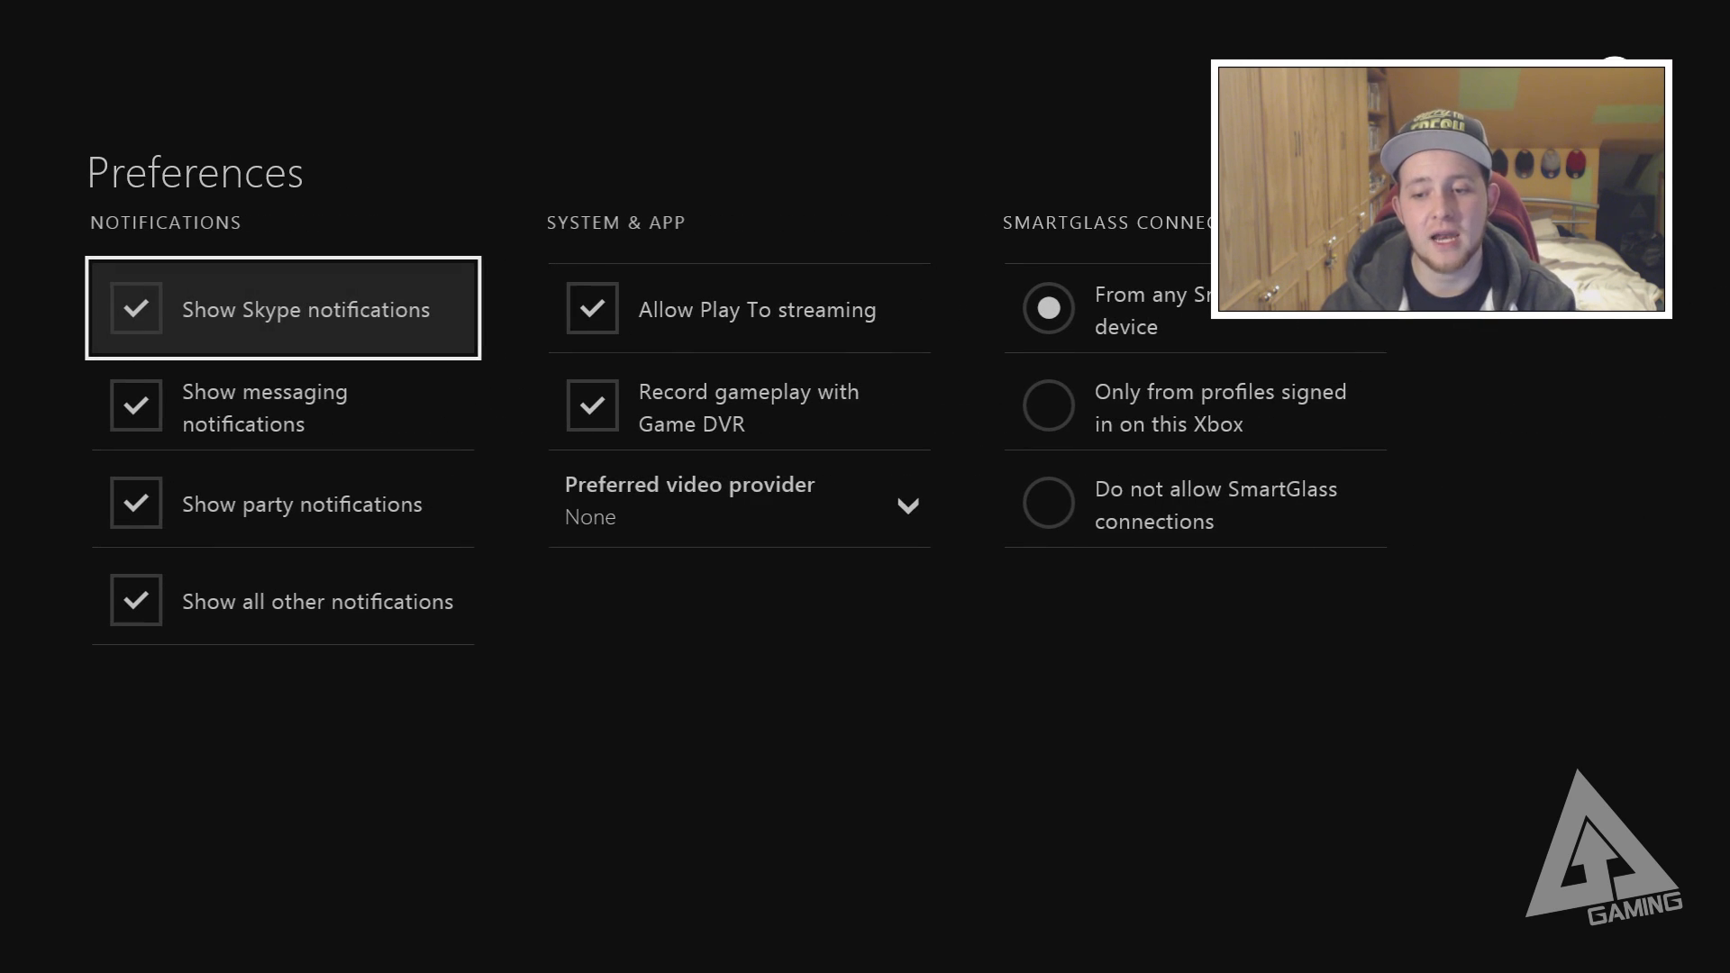
{"action": "left_click", "coordinate": [734, 309]}
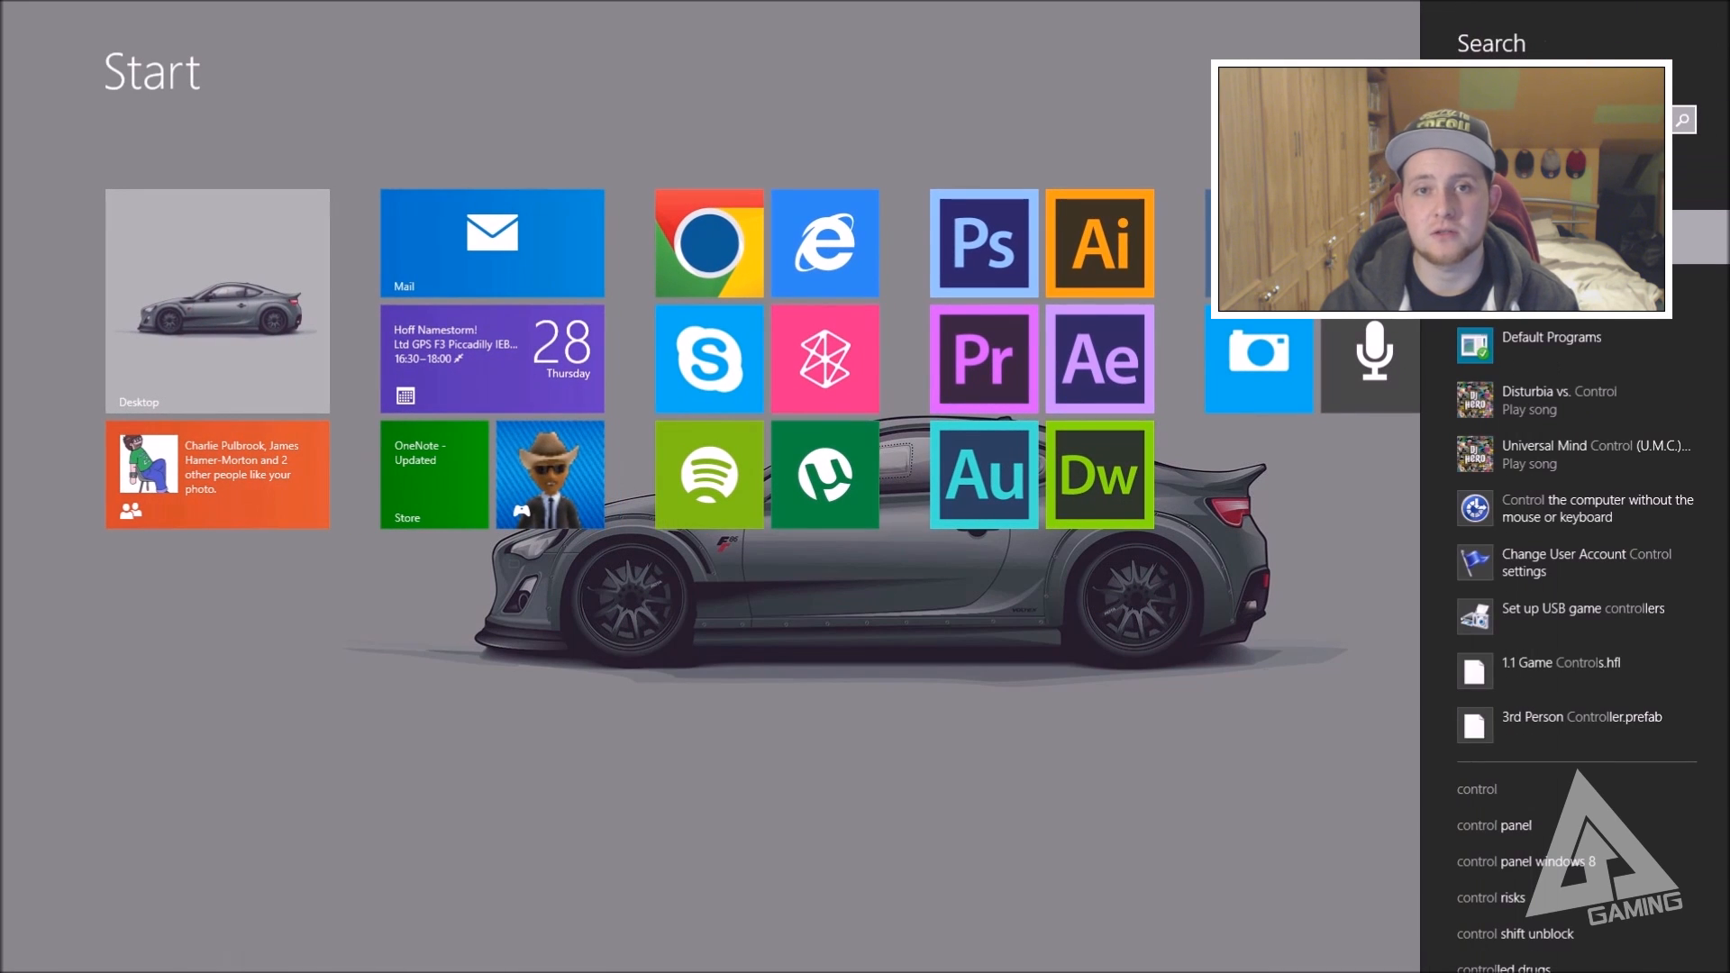
- Check Devices and Printers for the Xbox-SystemOS console, cancelling the Add a device search
{"action": "left_click", "coordinate": [1493, 825]}
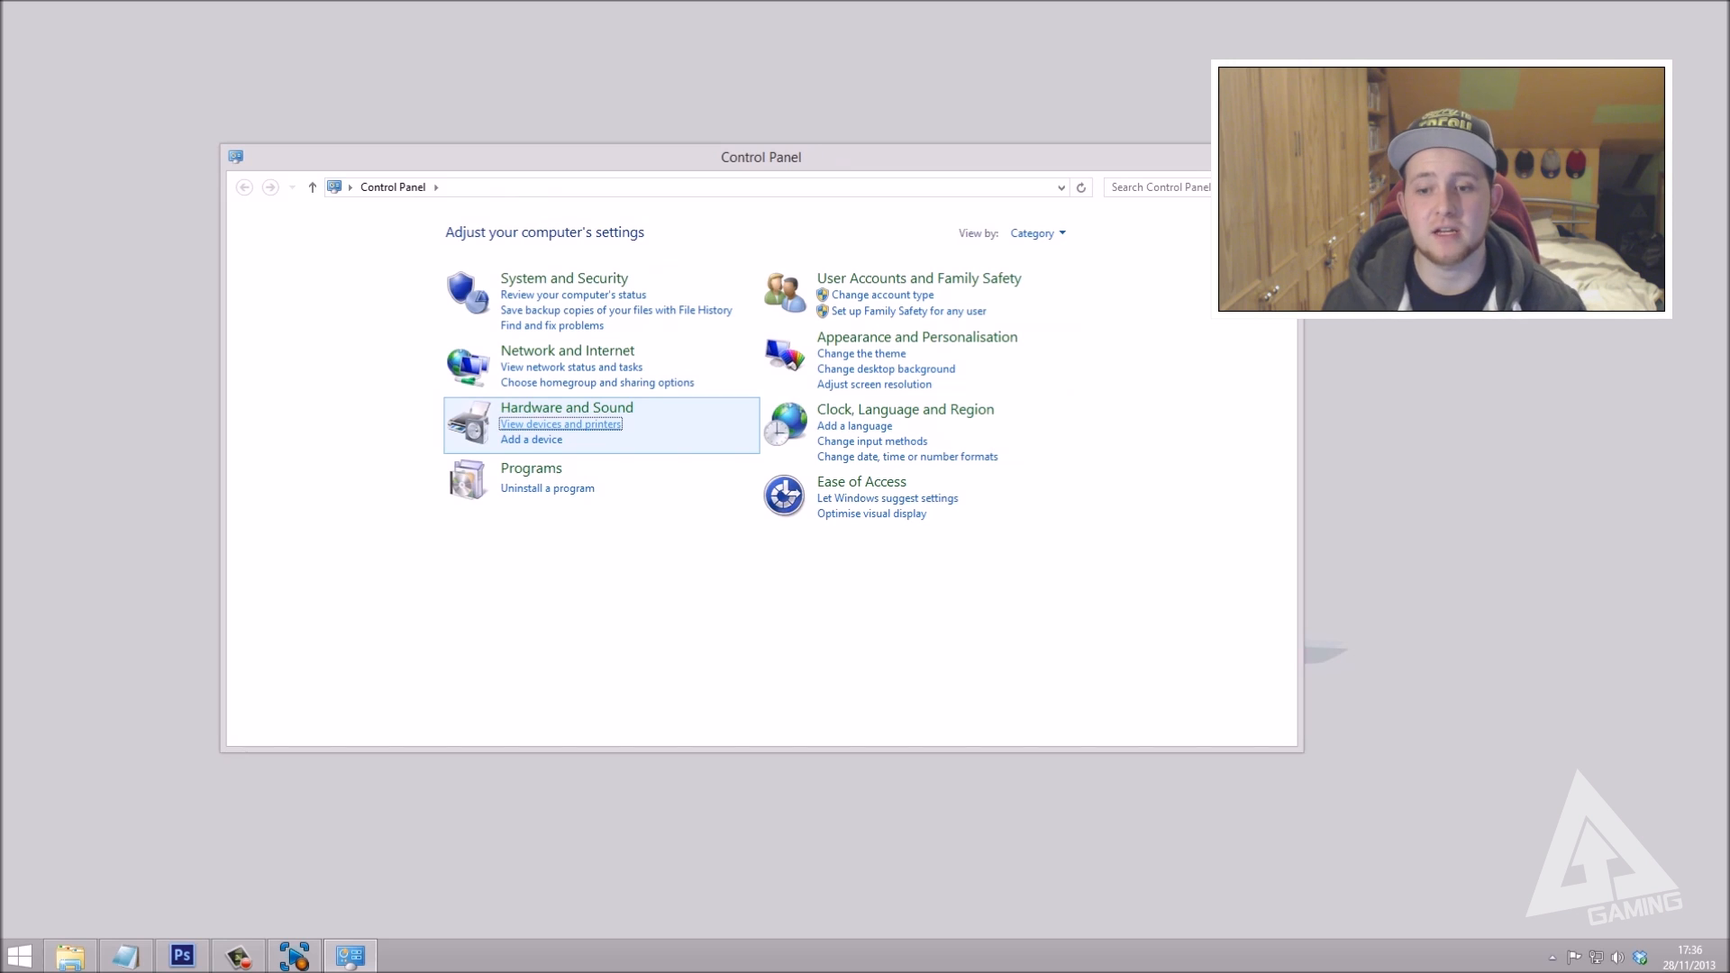
{"action": "left_click", "coordinate": [560, 423]}
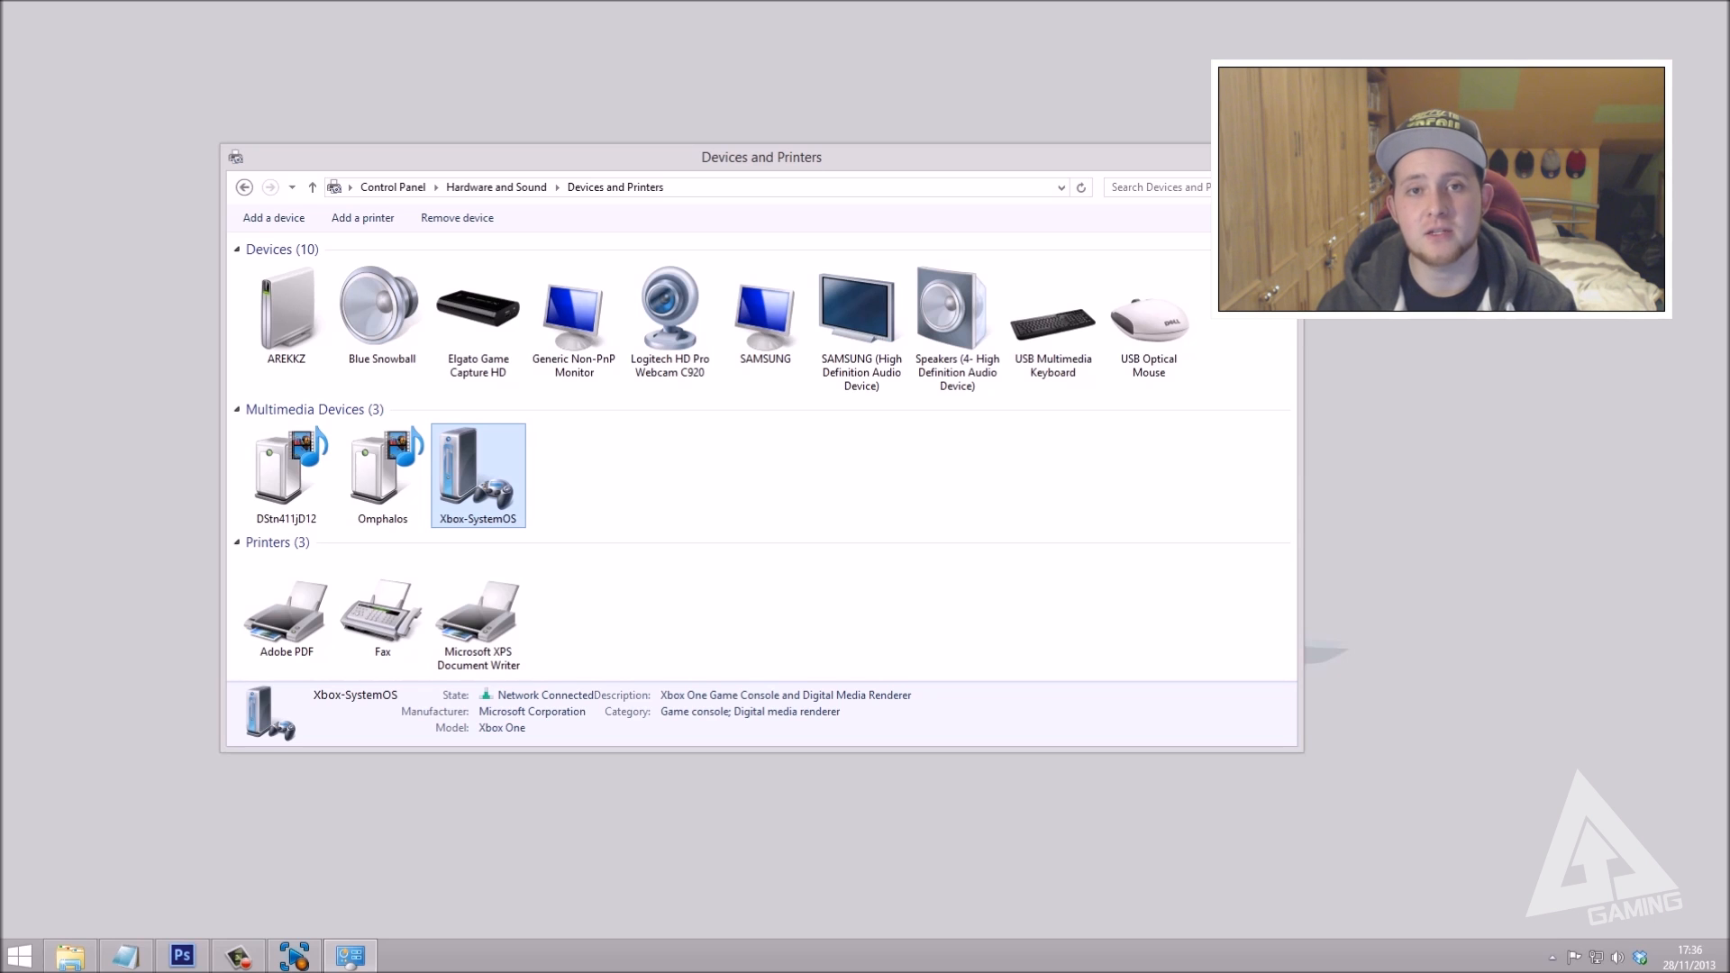
{"action": "left_click", "coordinate": [272, 217]}
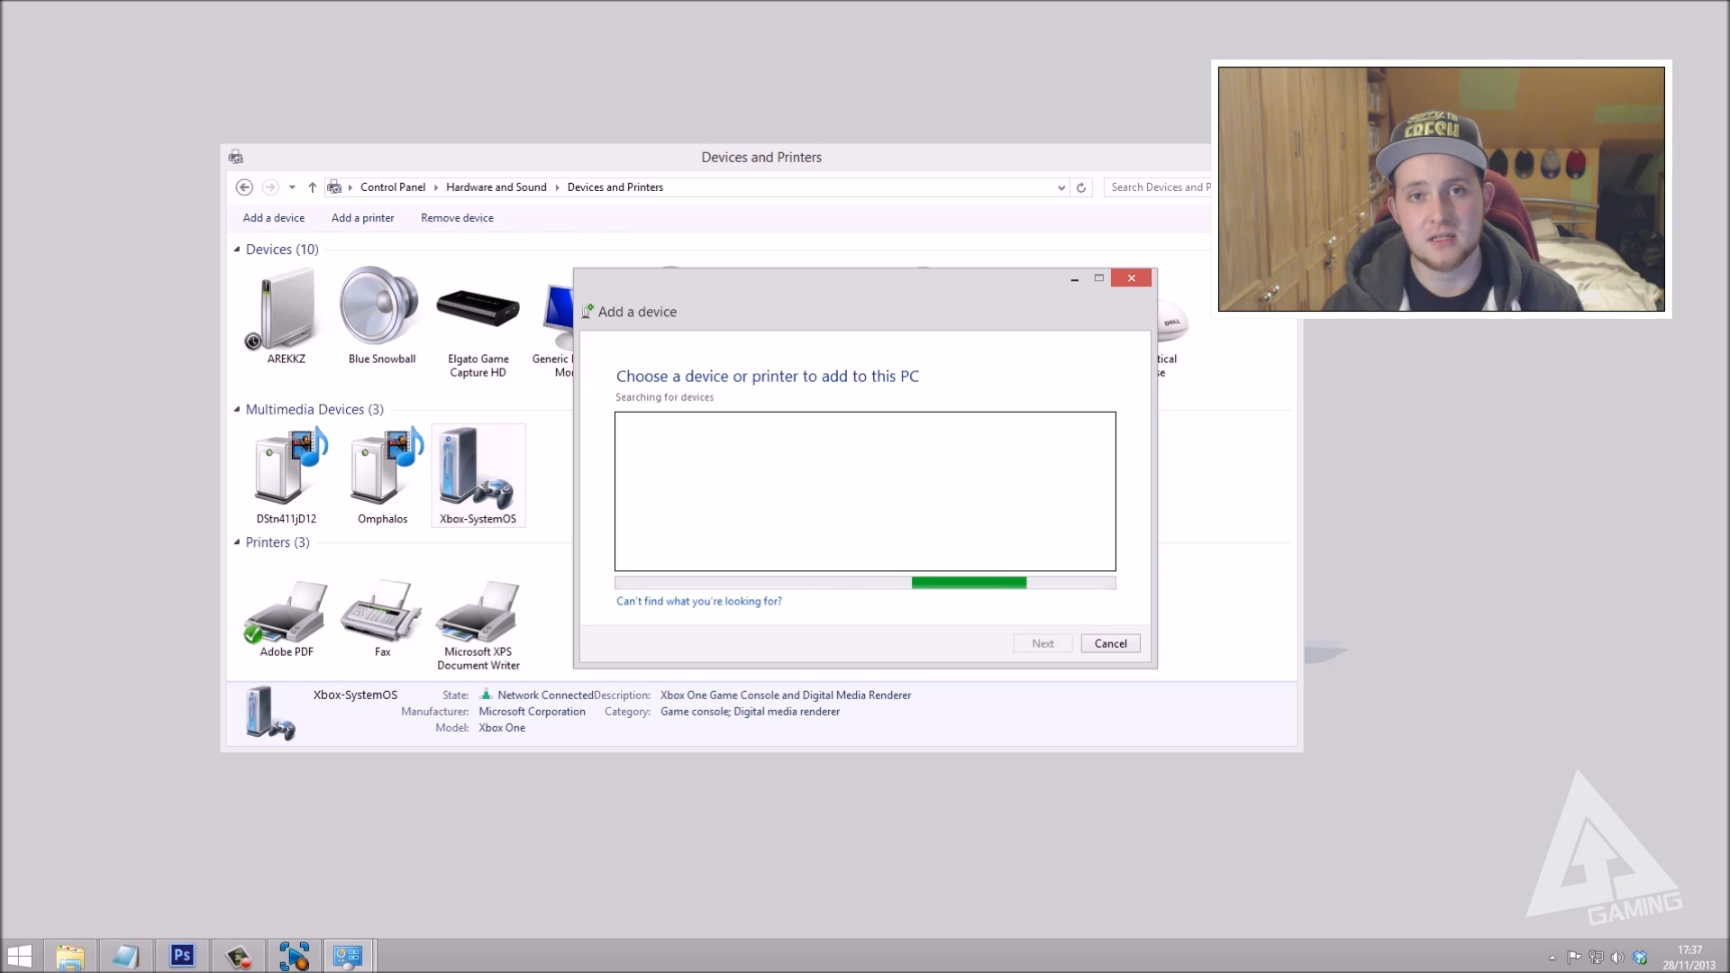
{"action": "left_click", "coordinate": [1111, 643]}
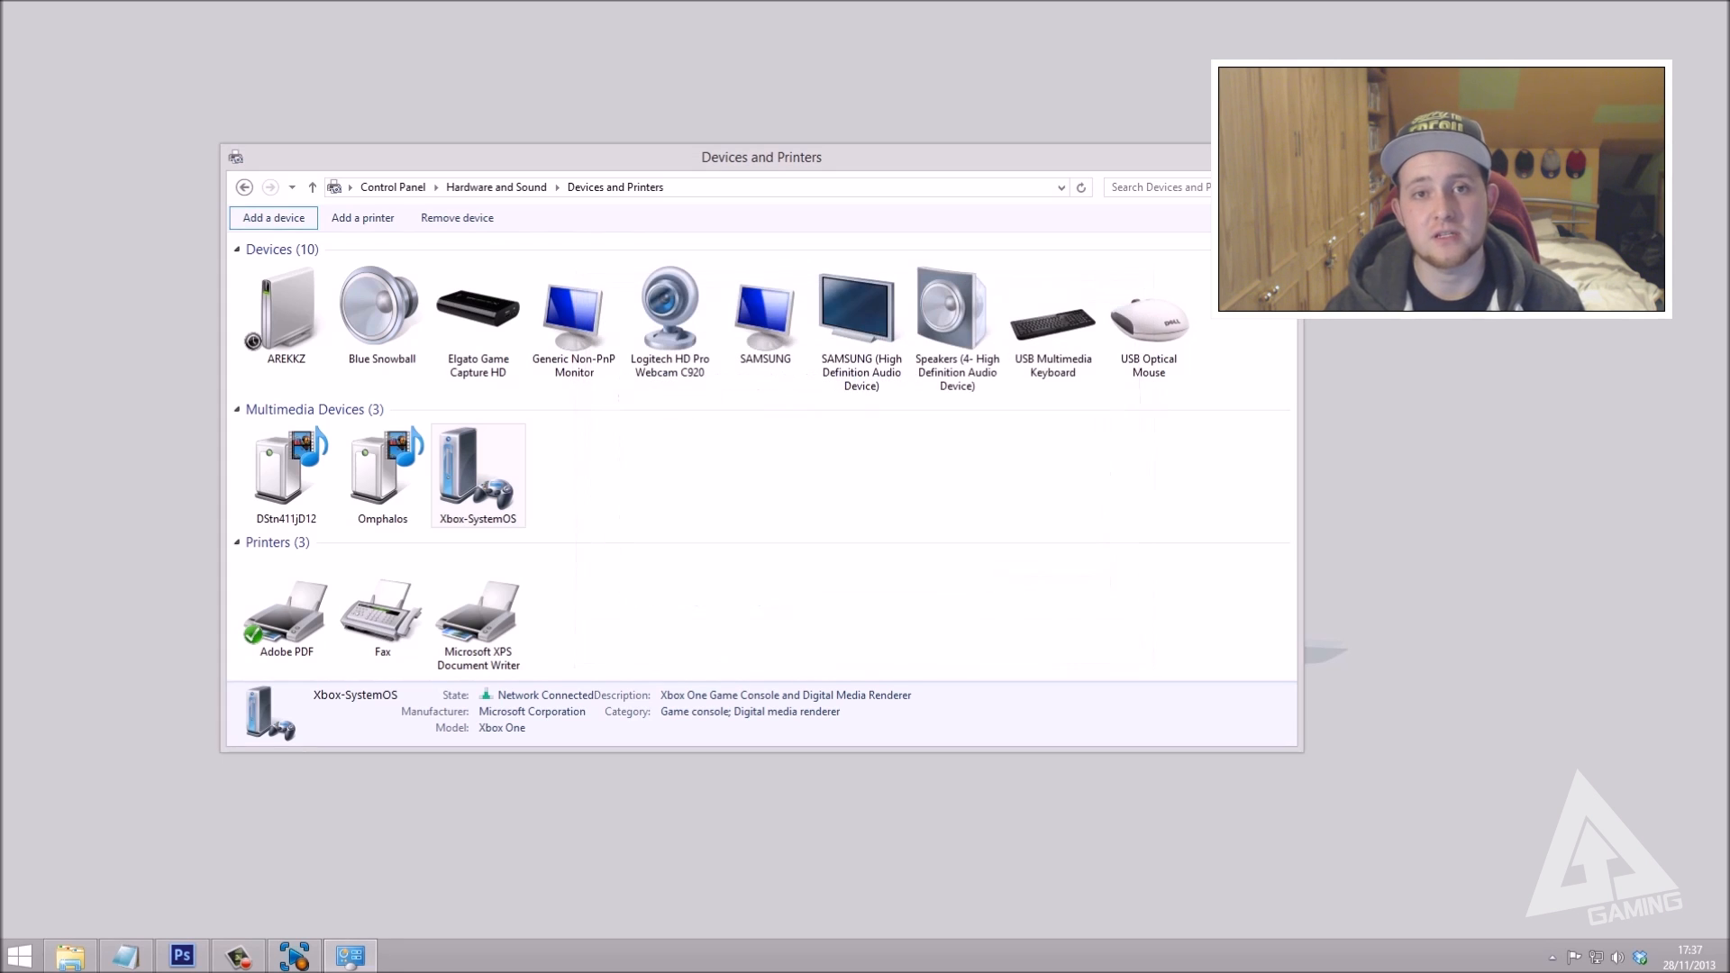
{"action": "left_click", "coordinate": [478, 461]}
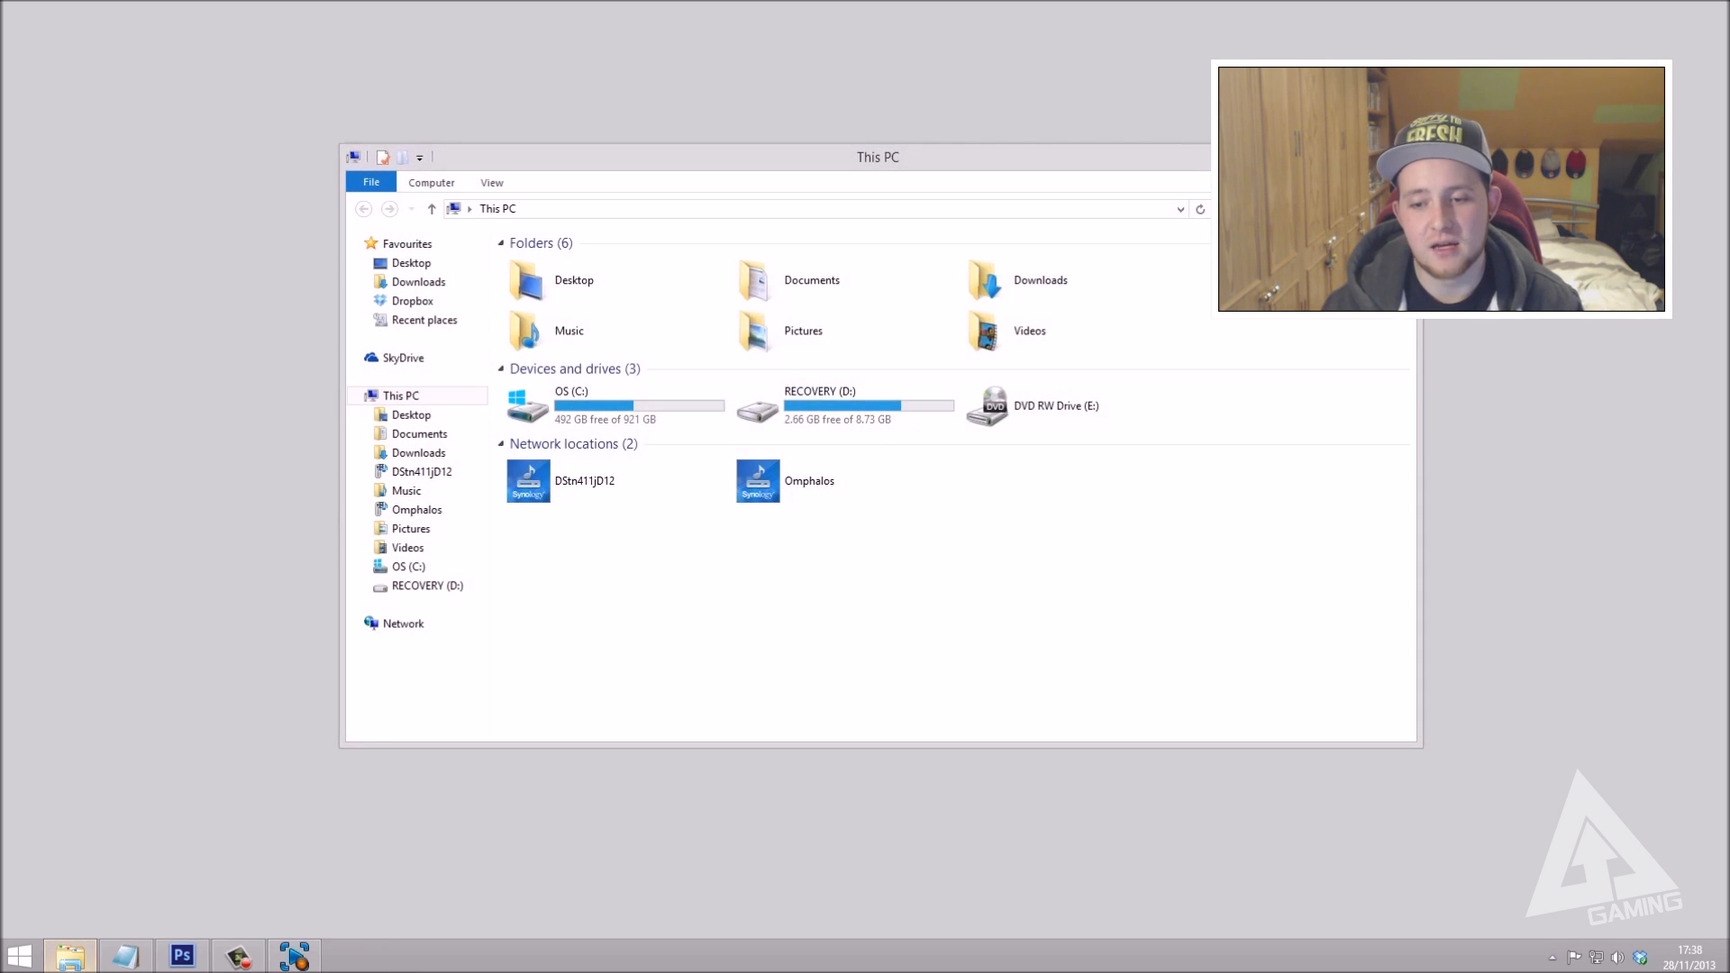
- Play 'quickyboy - pitzi' from Music > Arekkz Gaming to Xbox-SystemOS via Play To
{"action": "double_click", "coordinate": [568, 329]}
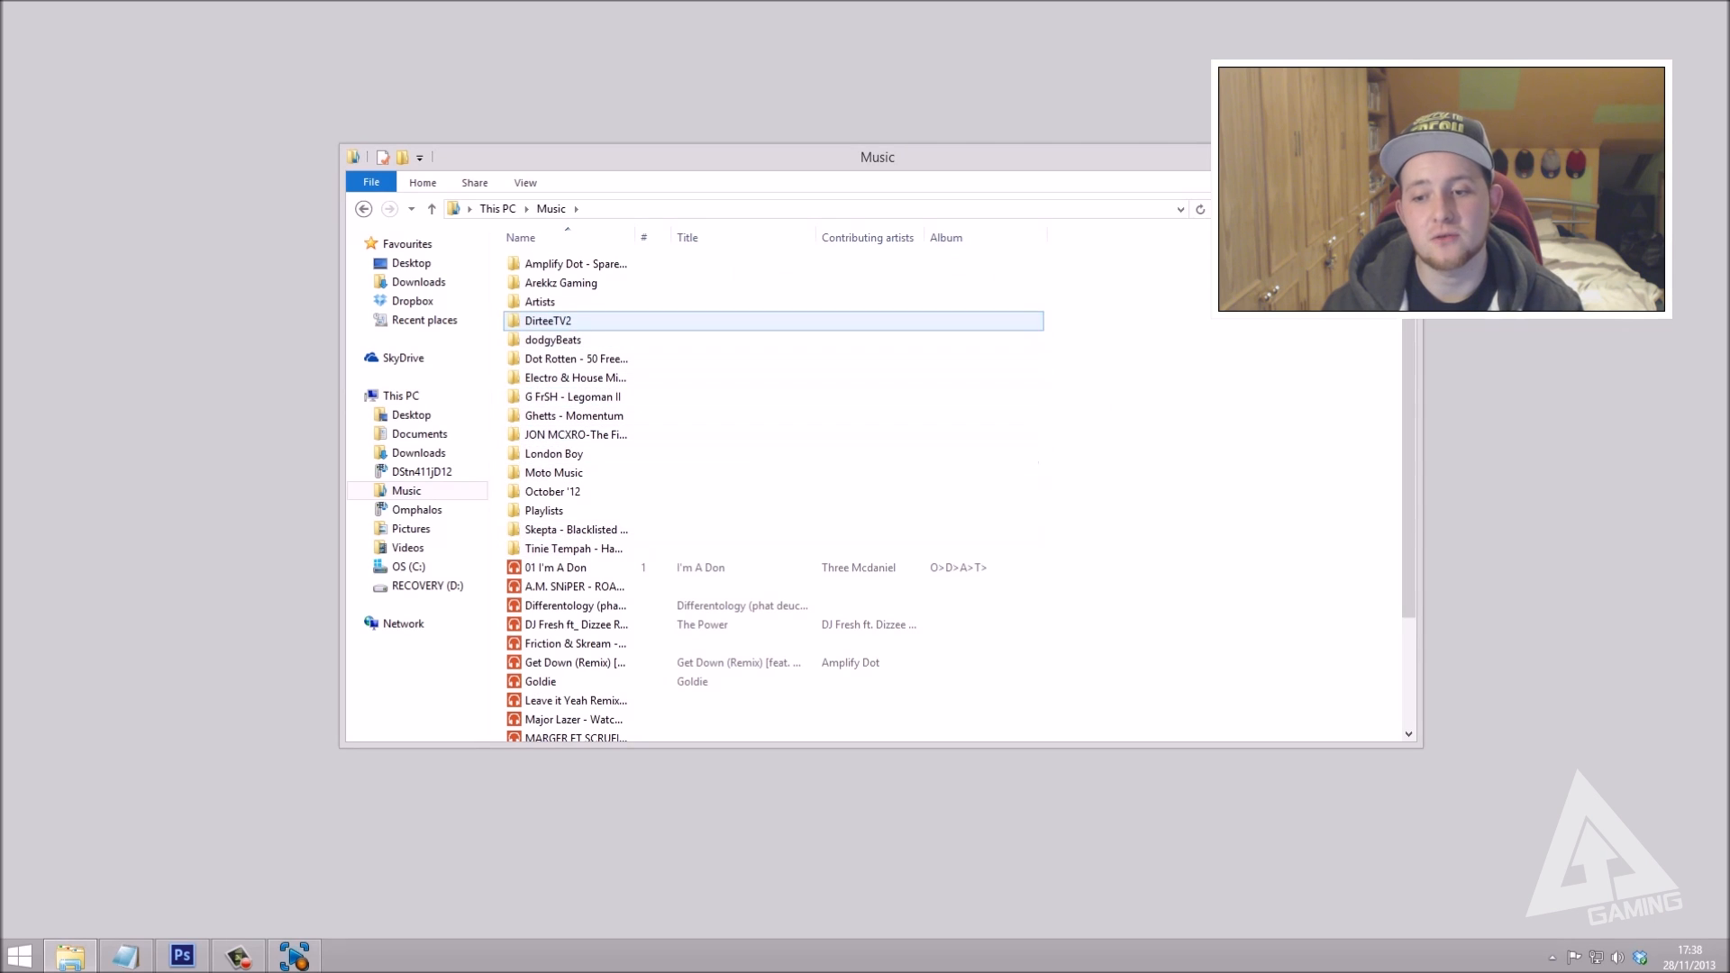
{"action": "double_click", "coordinate": [560, 281]}
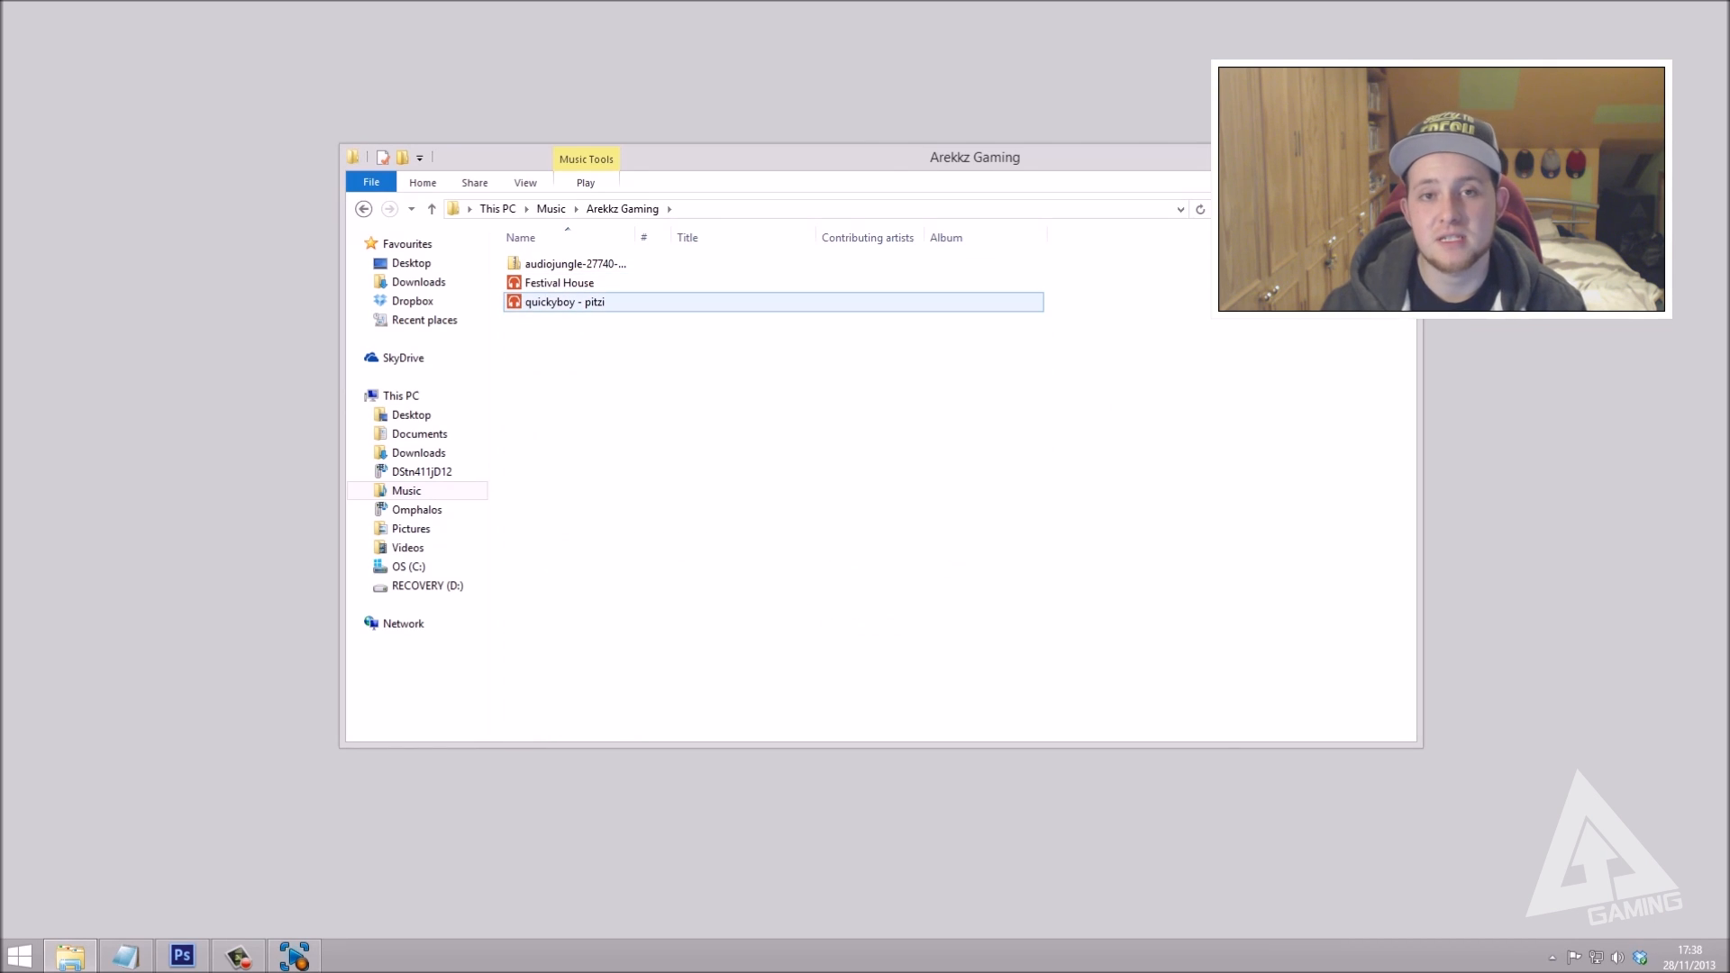
{"action": "right_click", "coordinate": [565, 301]}
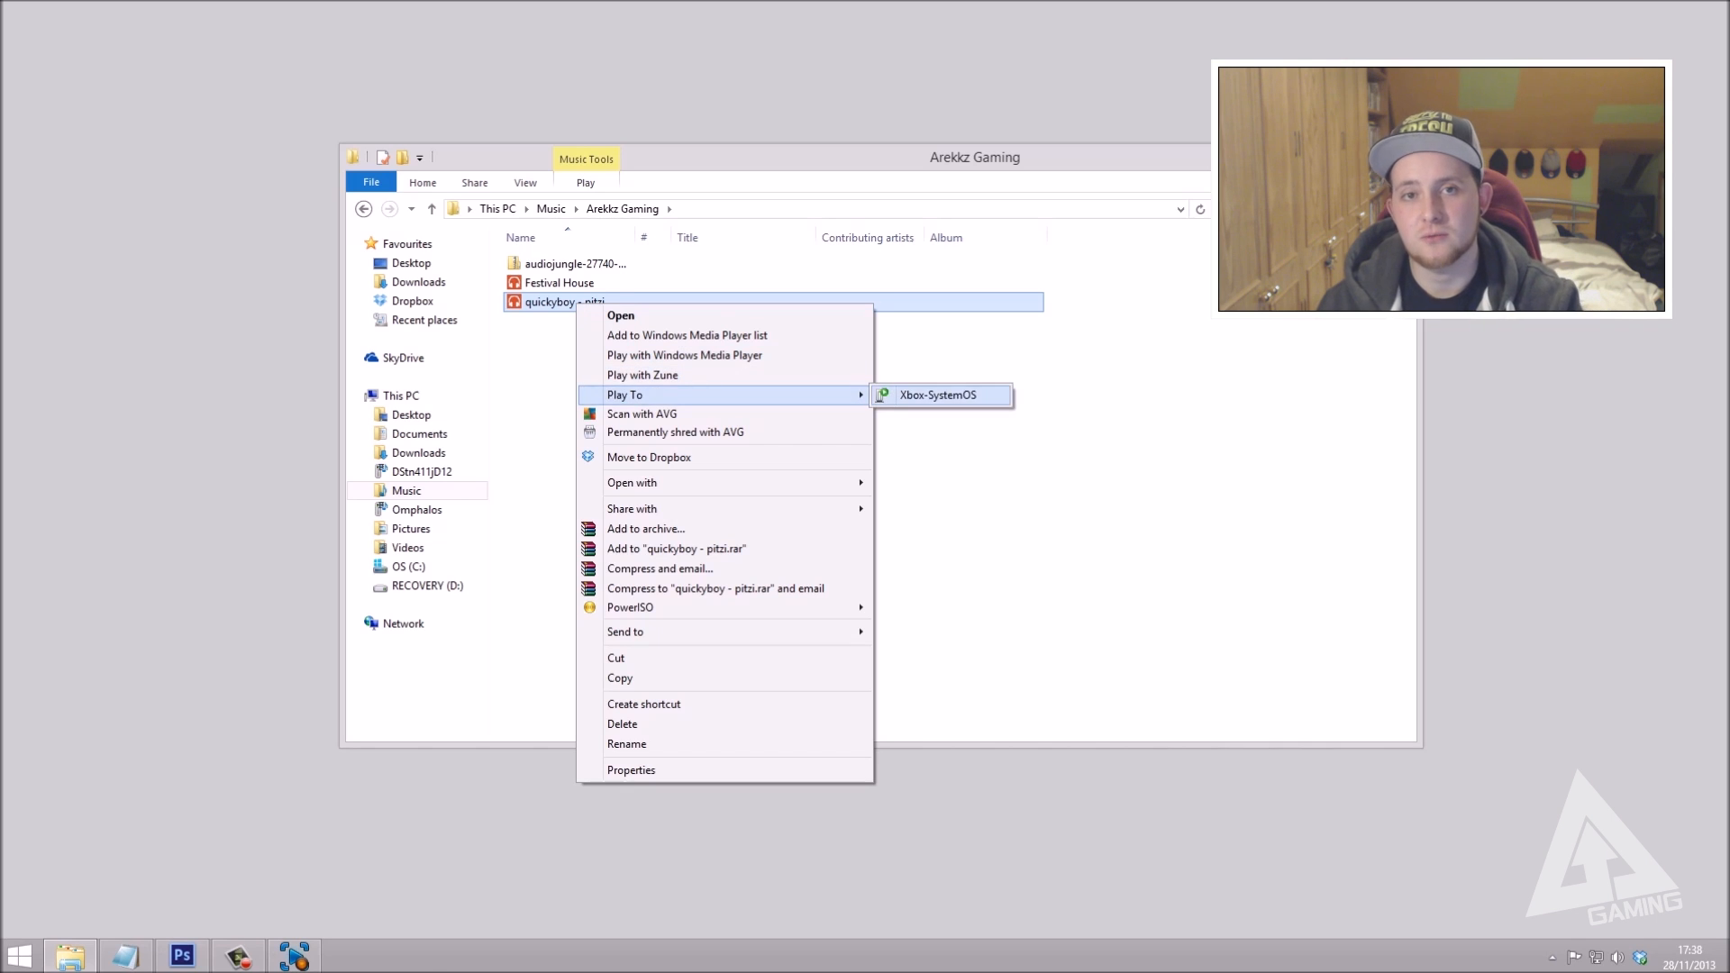
{"action": "left_click", "coordinate": [938, 395]}
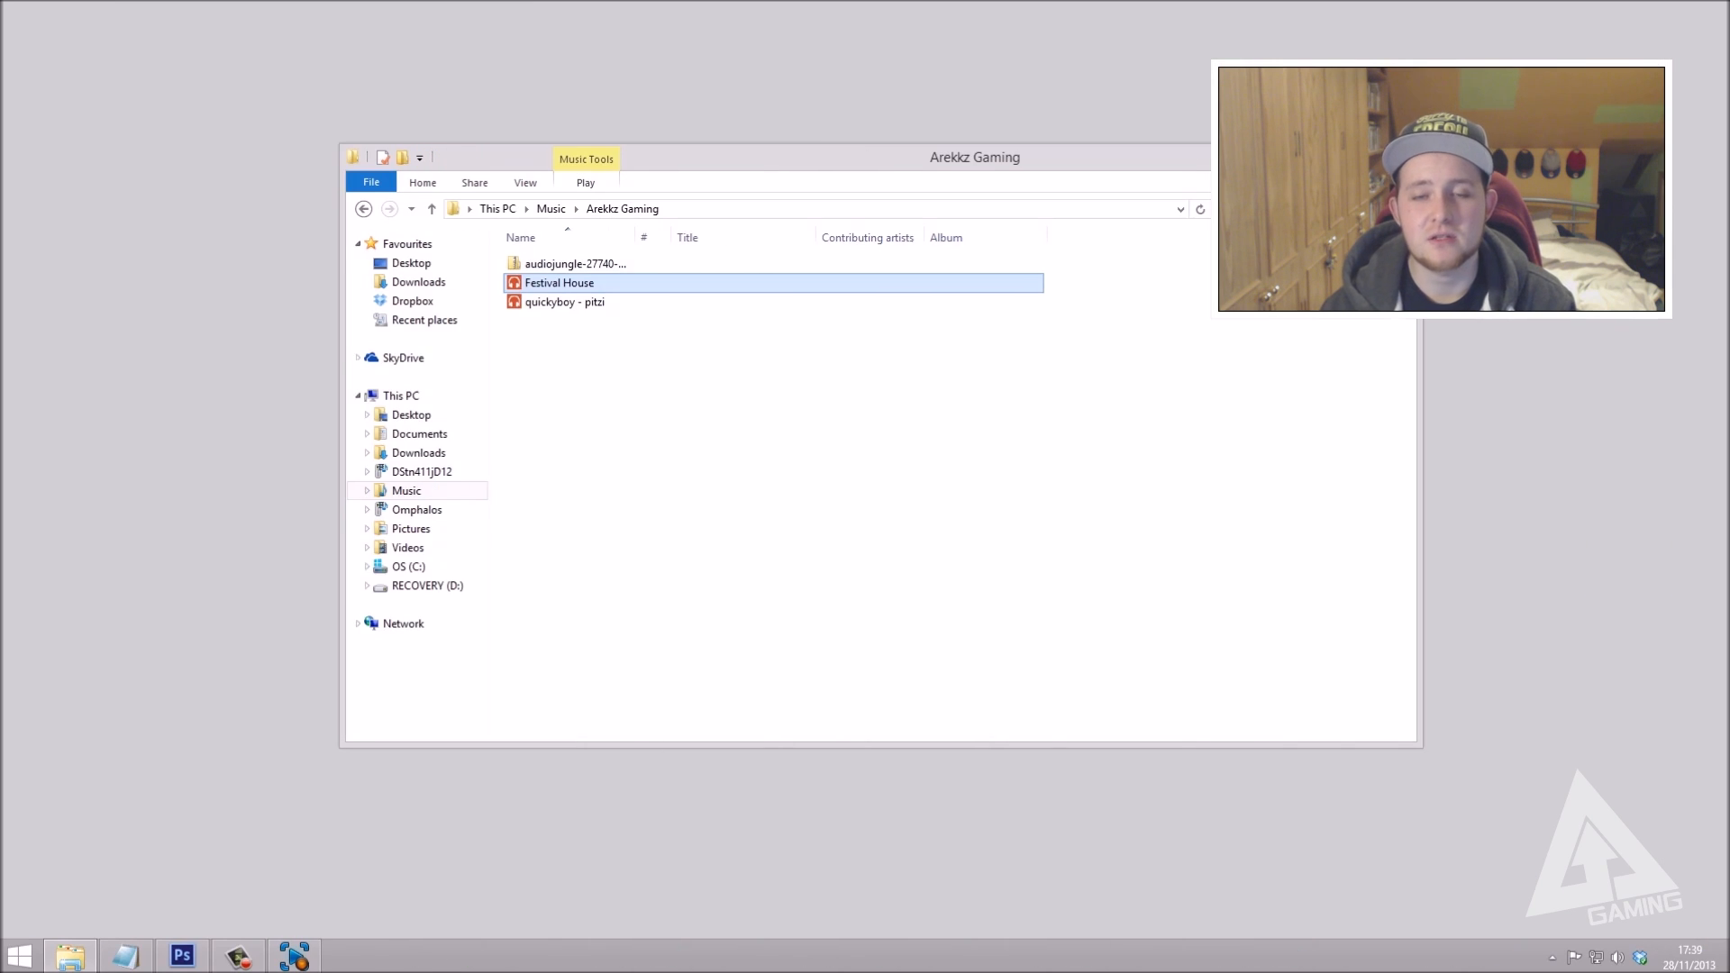
- Play the Dead Rising 3 video Roaring_Thunder to Xbox-SystemOS via Play To
{"action": "left_click", "coordinate": [407, 547]}
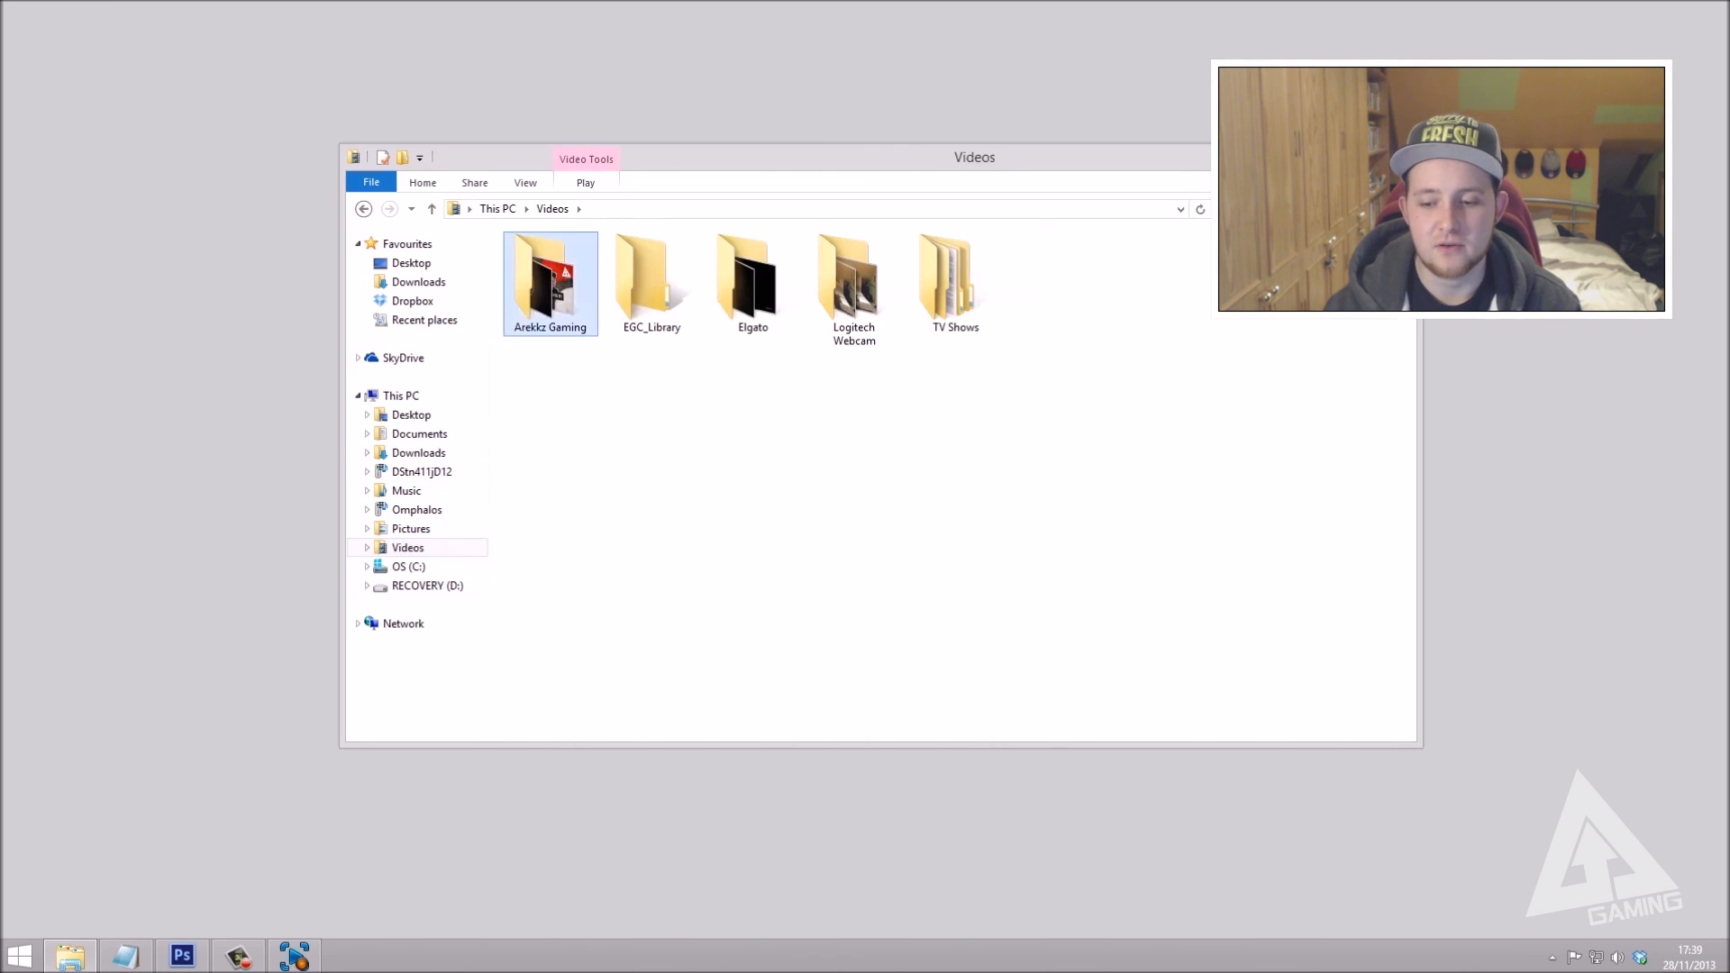
{"action": "double_click", "coordinate": [550, 276]}
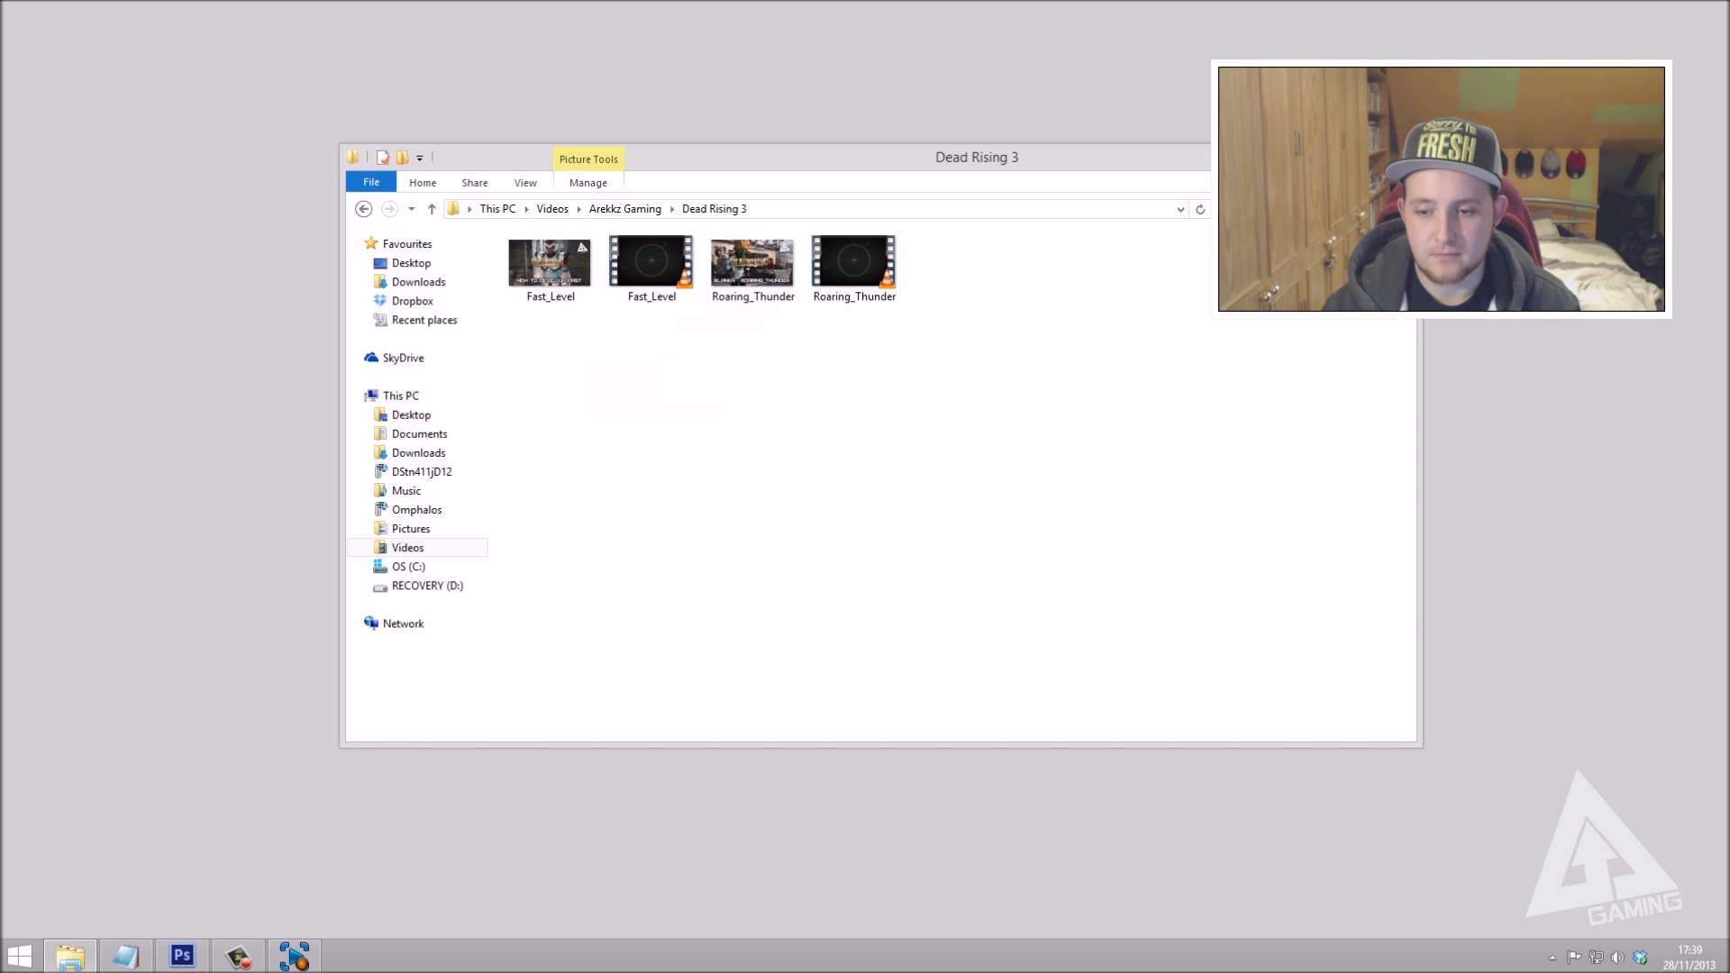
{"action": "right_click", "coordinate": [854, 261]}
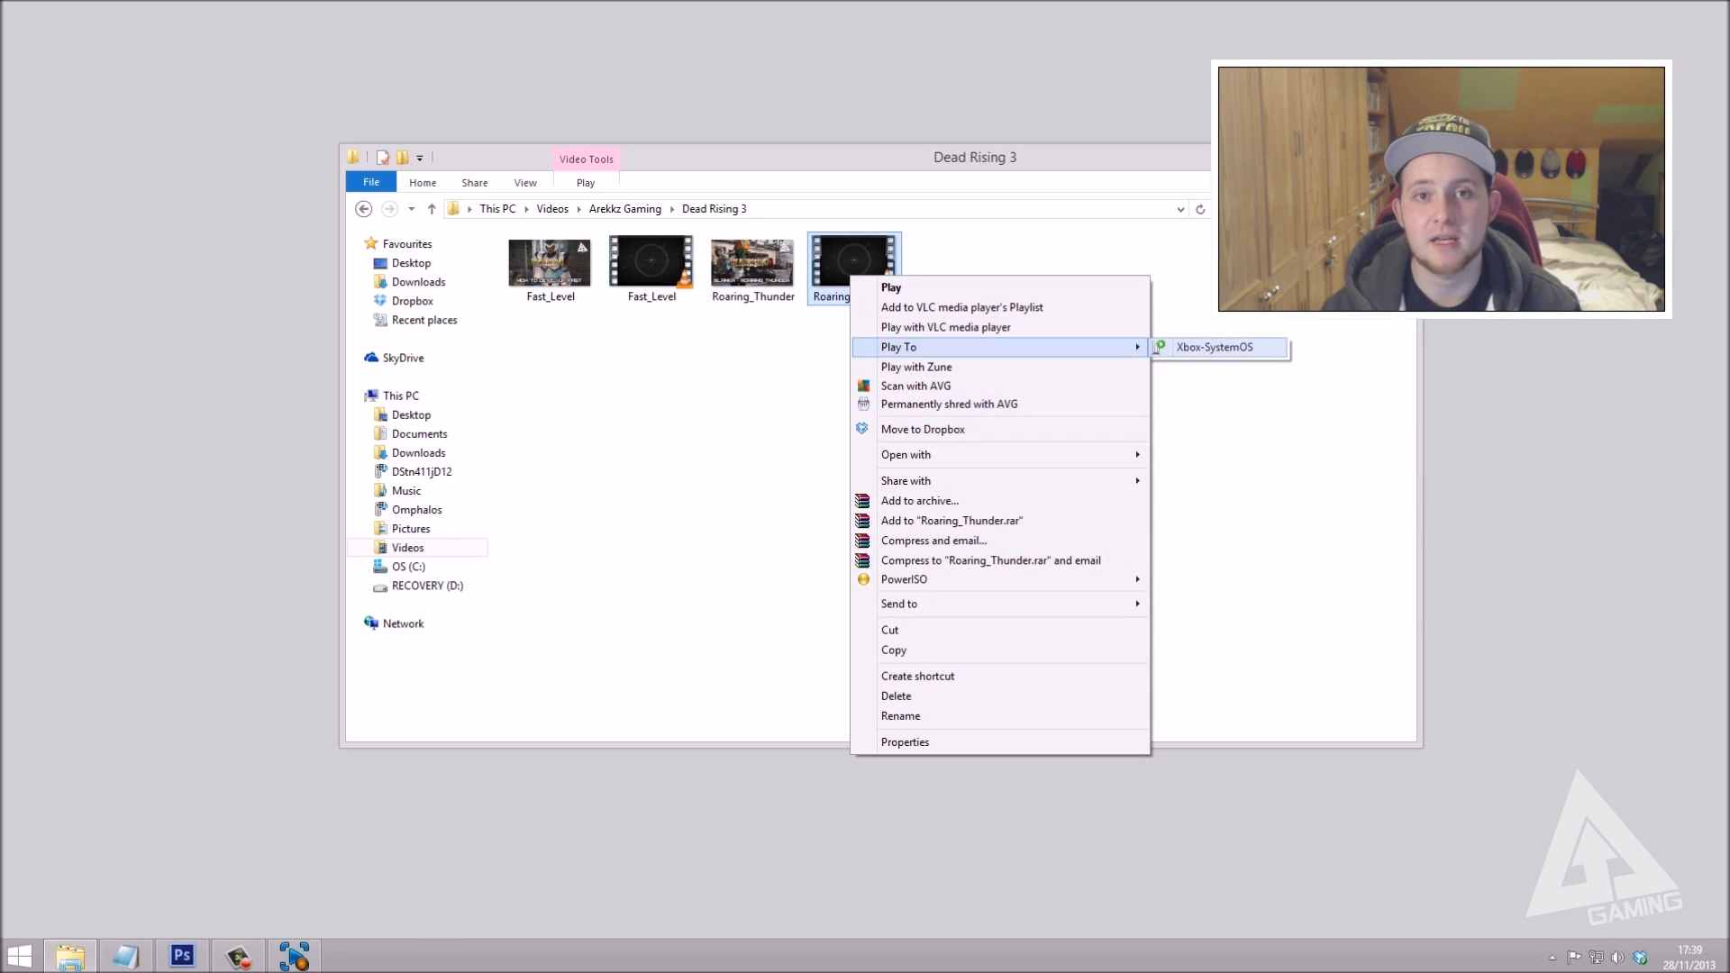
{"action": "left_click", "coordinate": [1214, 346]}
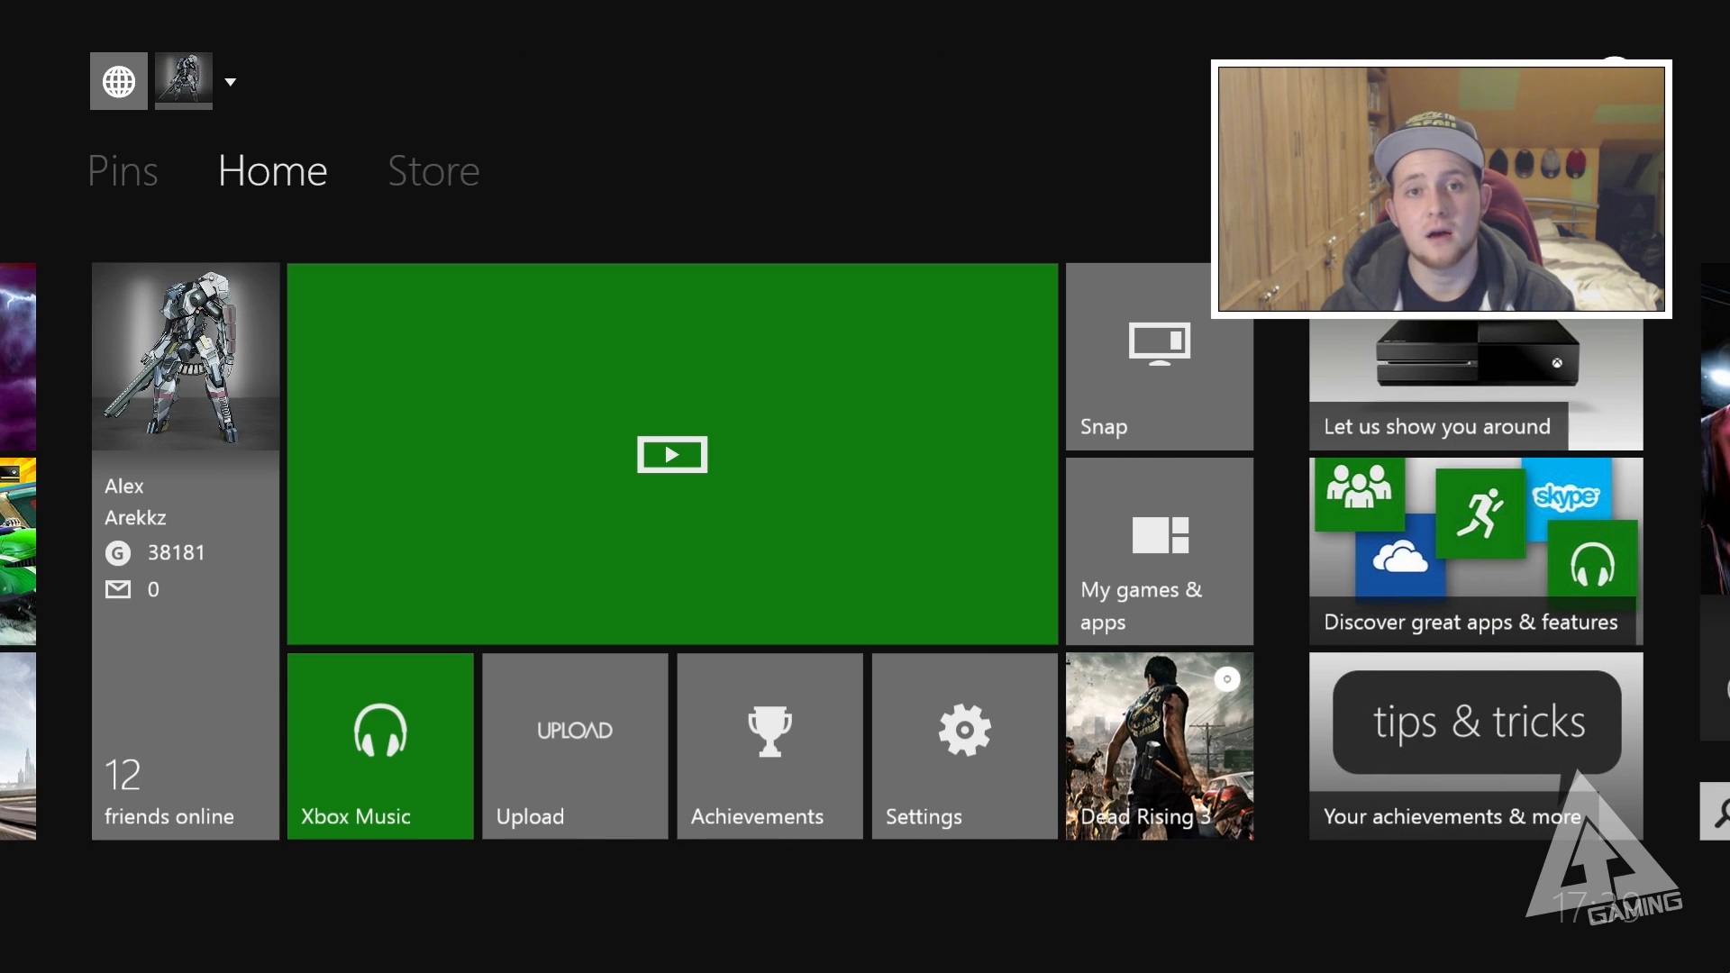
- Select the large green play tile on Home to launch Xbox Video
{"action": "left_click", "coordinate": [669, 454]}
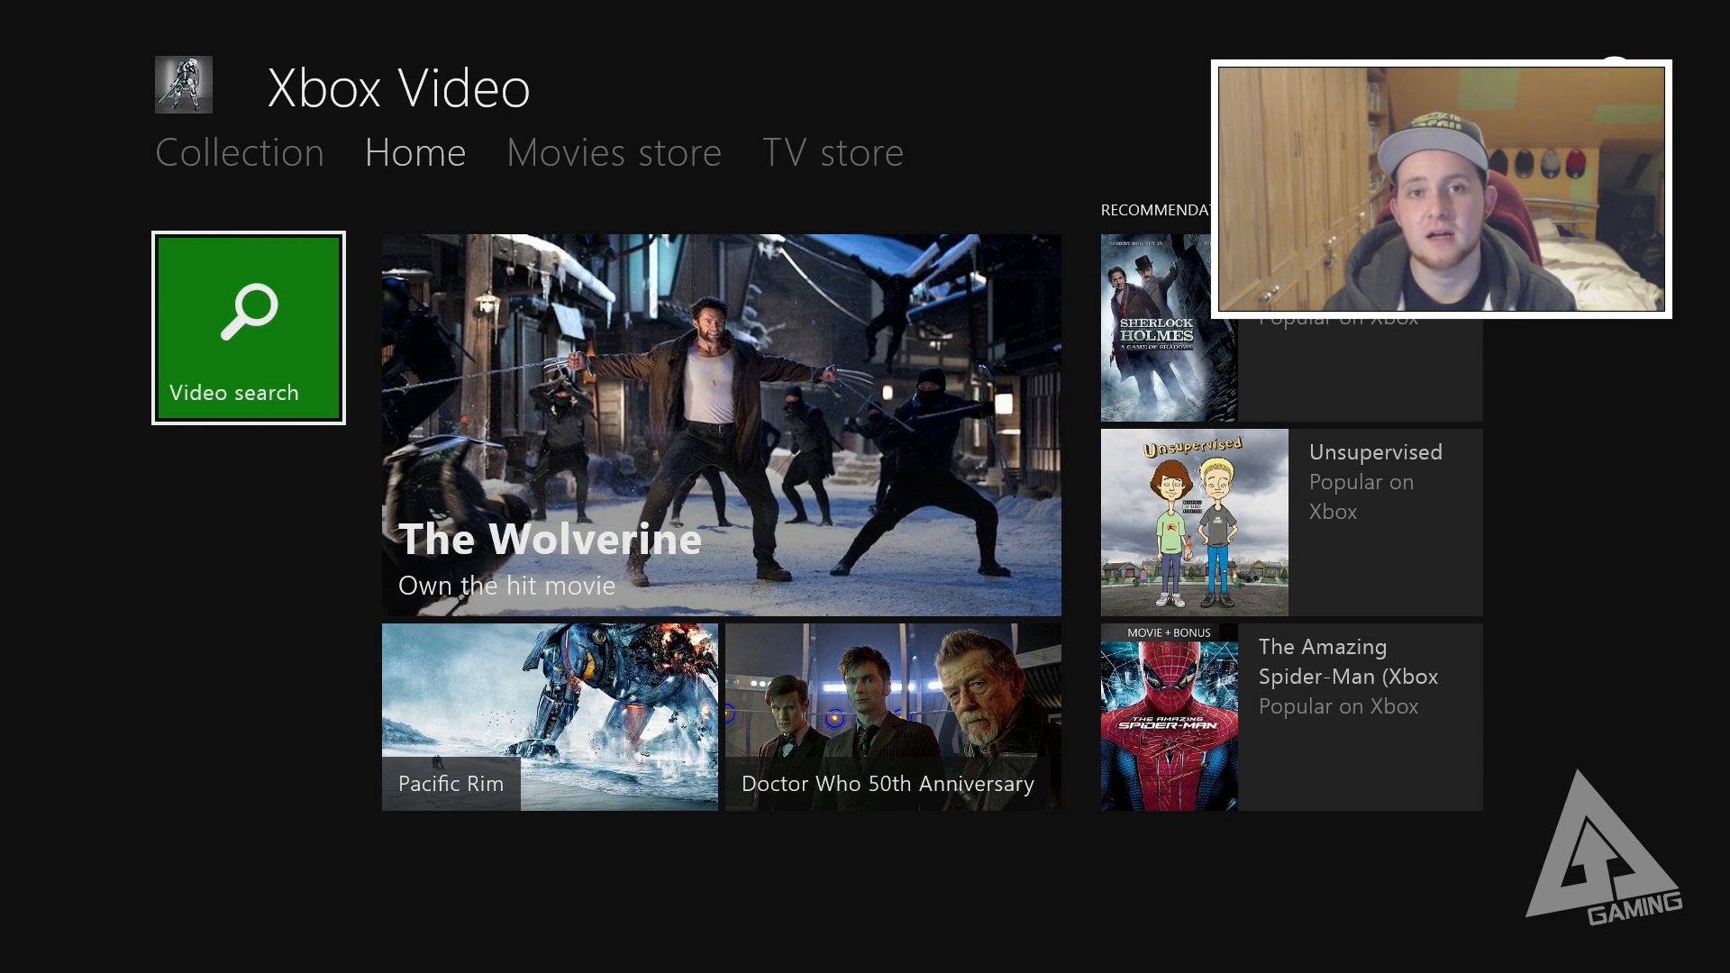